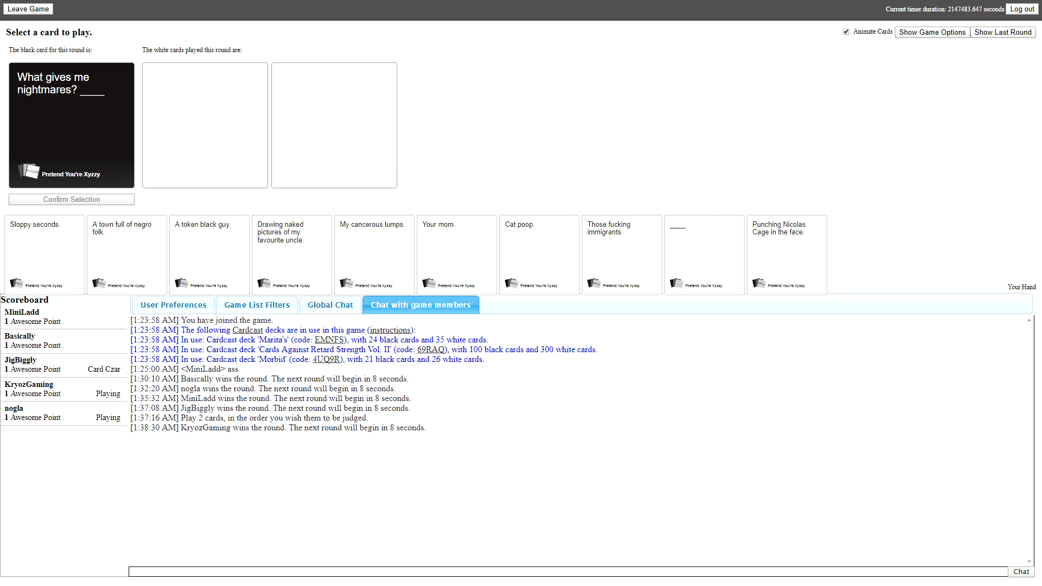
- Play a white card from the hand as the answer to 'What gives me nightmares?'
left_click(126, 255)
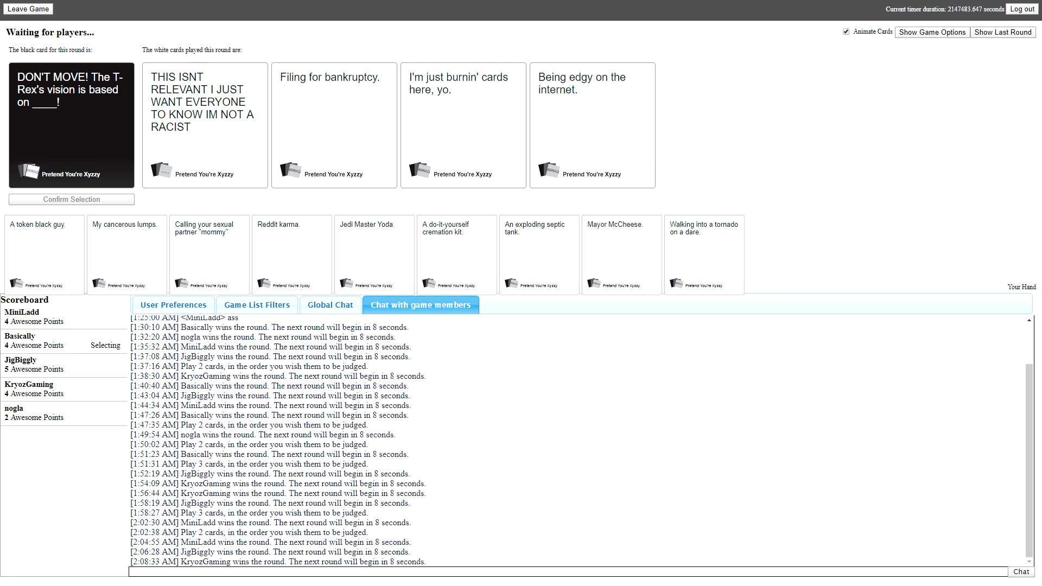
left_click(205, 119)
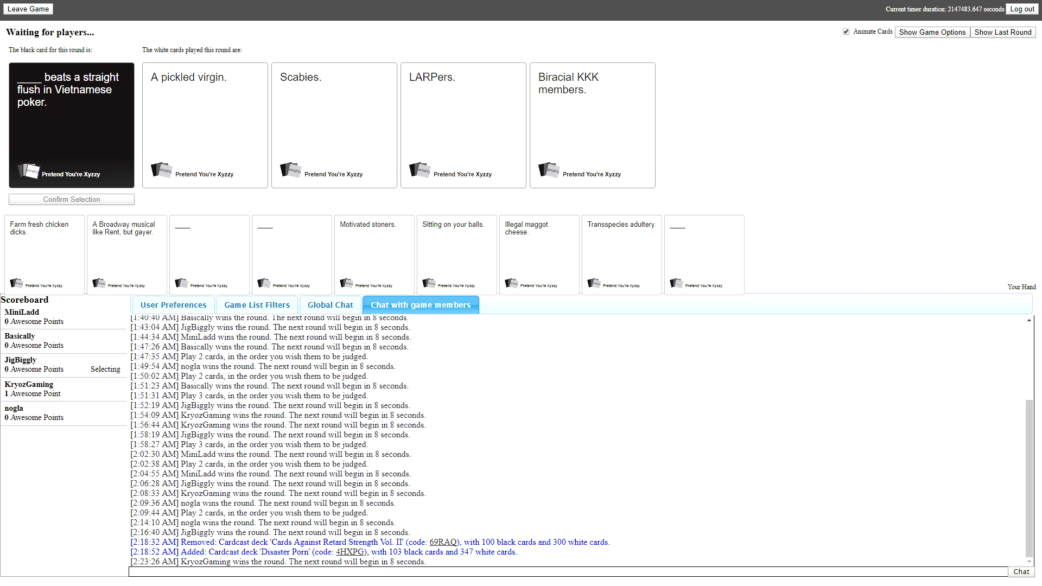
- Watch answers come in for '____ beats a straight flush in Vietnamese poker.'
left_click(591, 124)
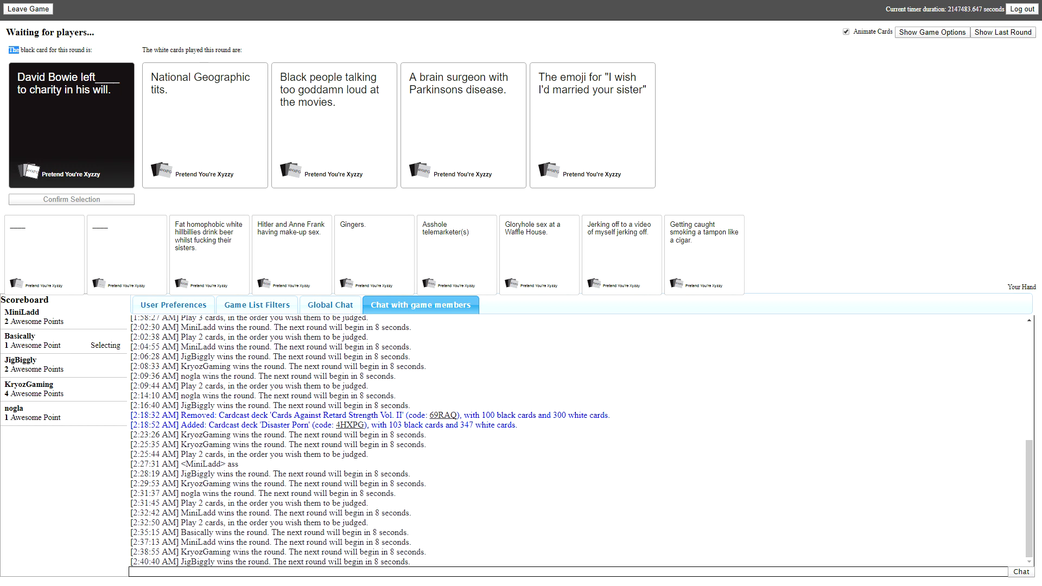
- Watch submissions to the David Bowie will prompt while KryozGaming leads with 4 points
left_click(334, 126)
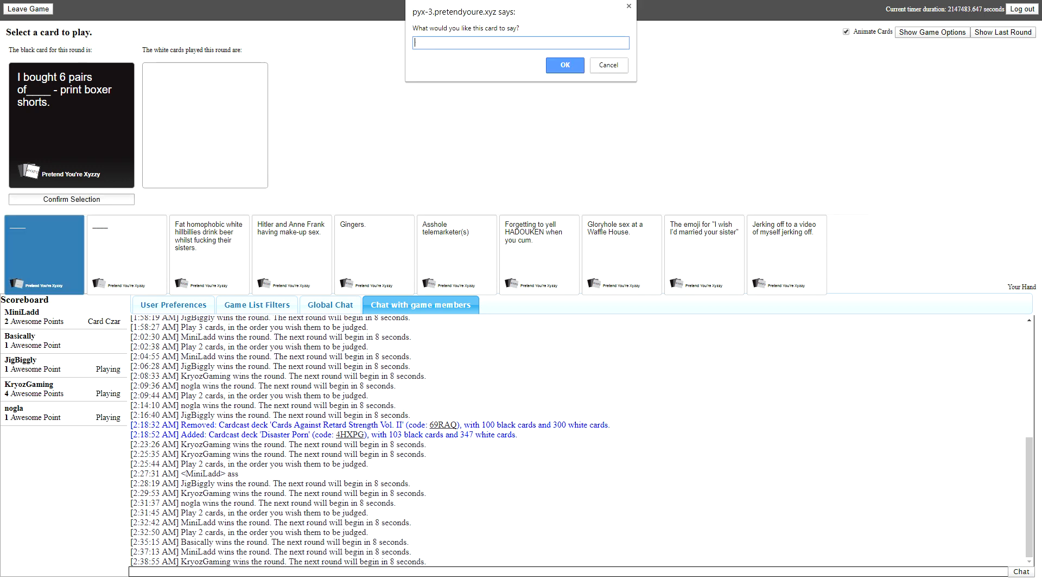
- Dismiss the blank card's custom-text prompt and look over the hand
left_click(562, 65)
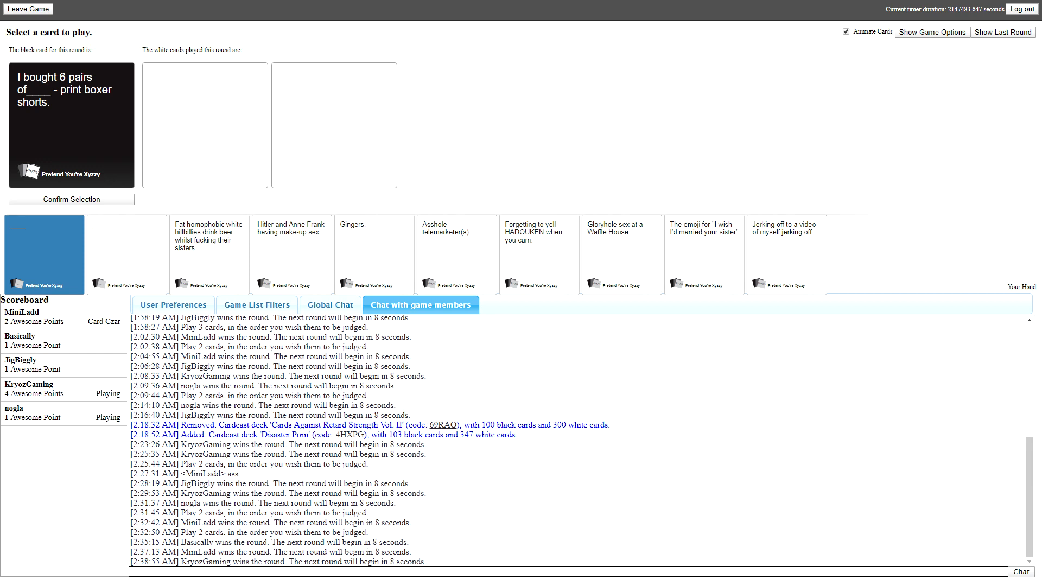
left_click(539, 254)
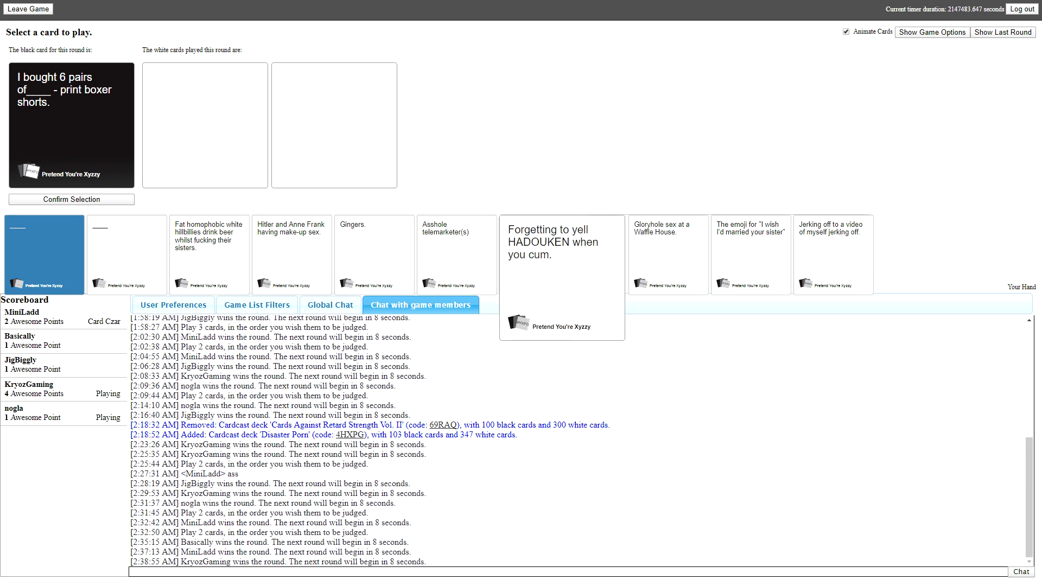